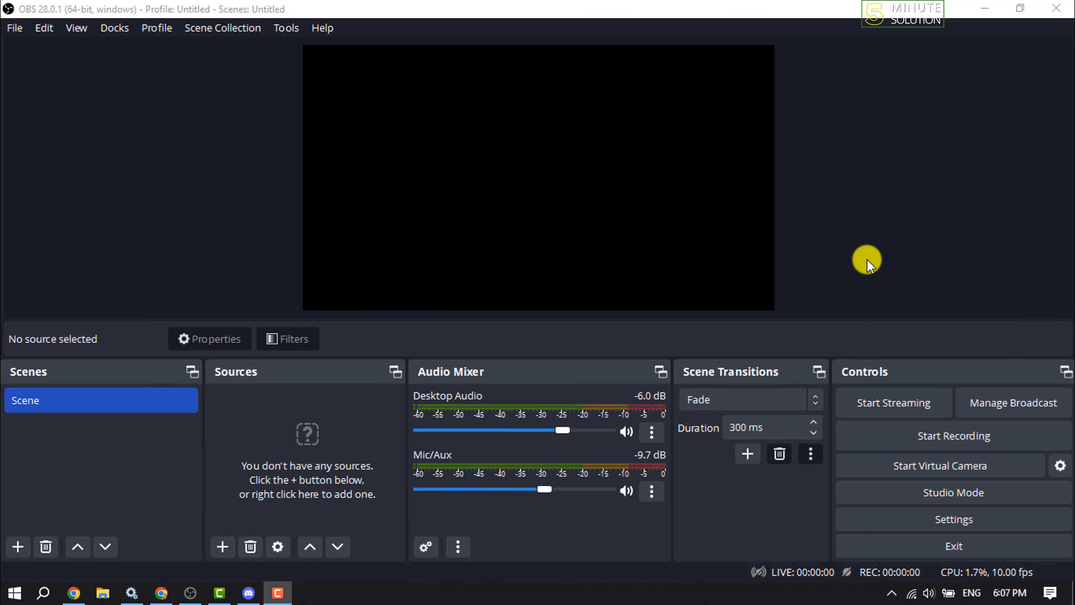
pyautogui.moveTo(952, 68)
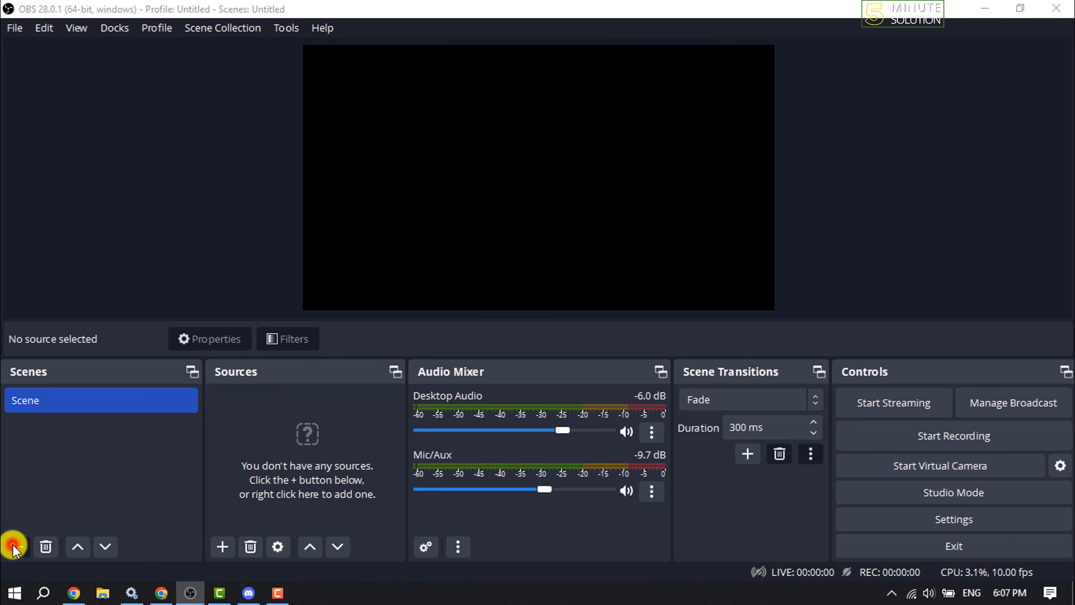
# - Create a new scene named 'Virtual-Camera' from the Scenes dock
pyautogui.click(17, 546)
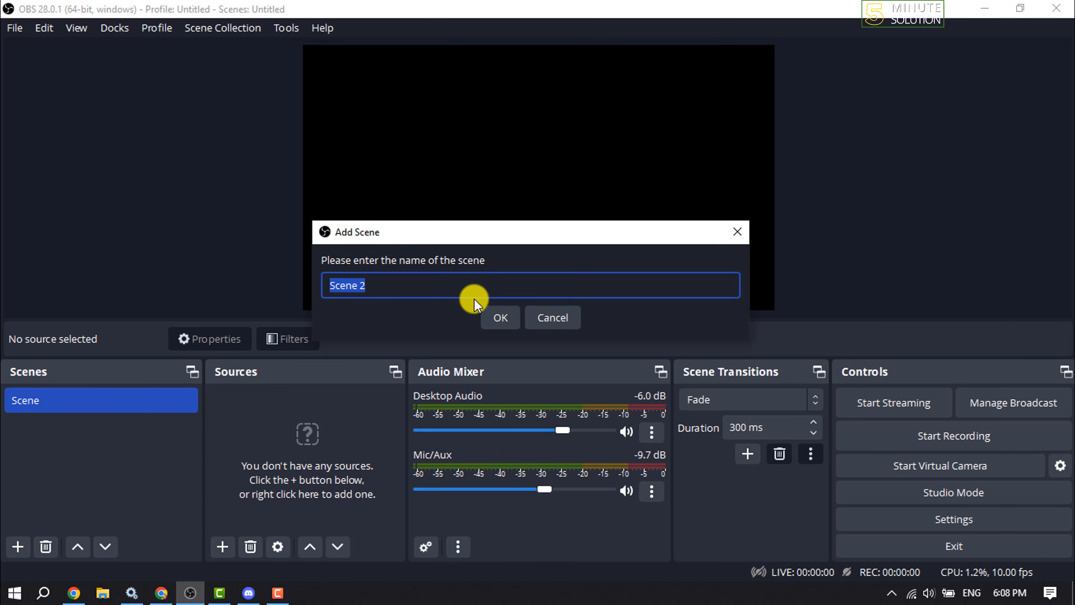
pyautogui.write('Virtual')
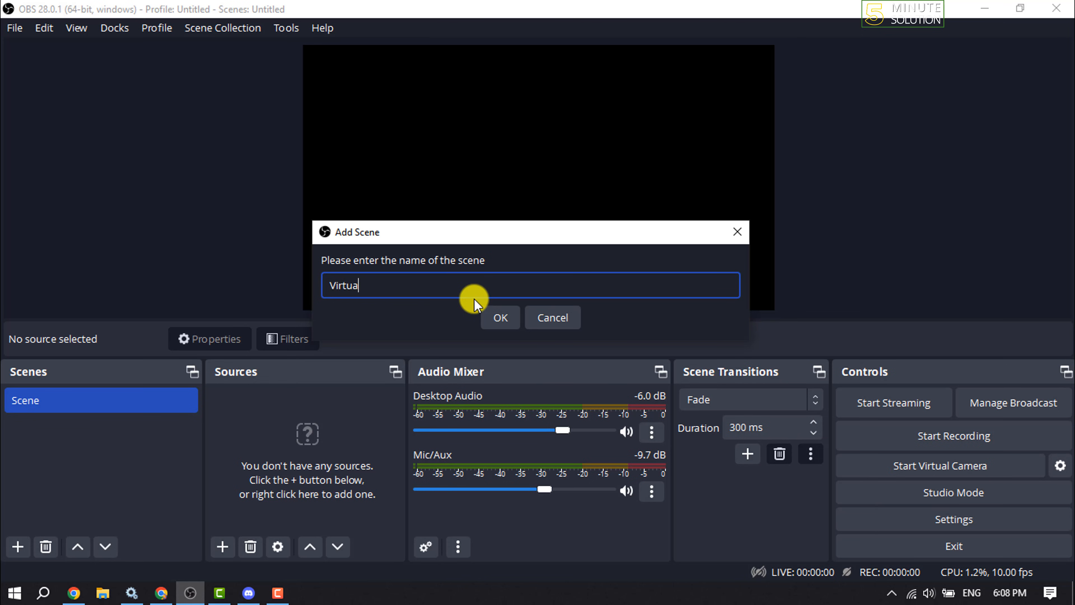
pyautogui.write('l-Camera')
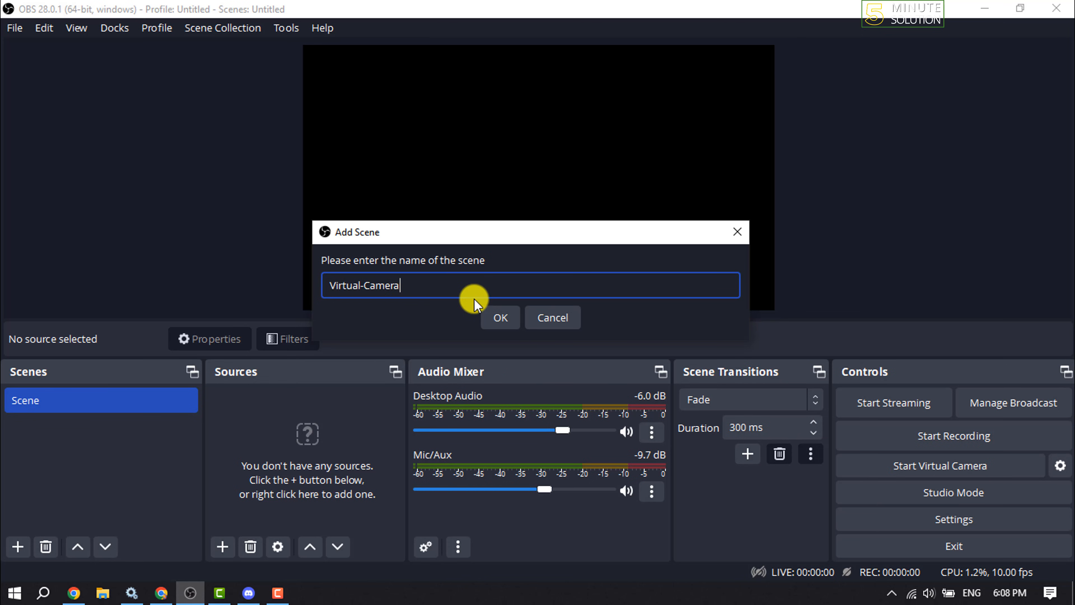
pyautogui.click(499, 317)
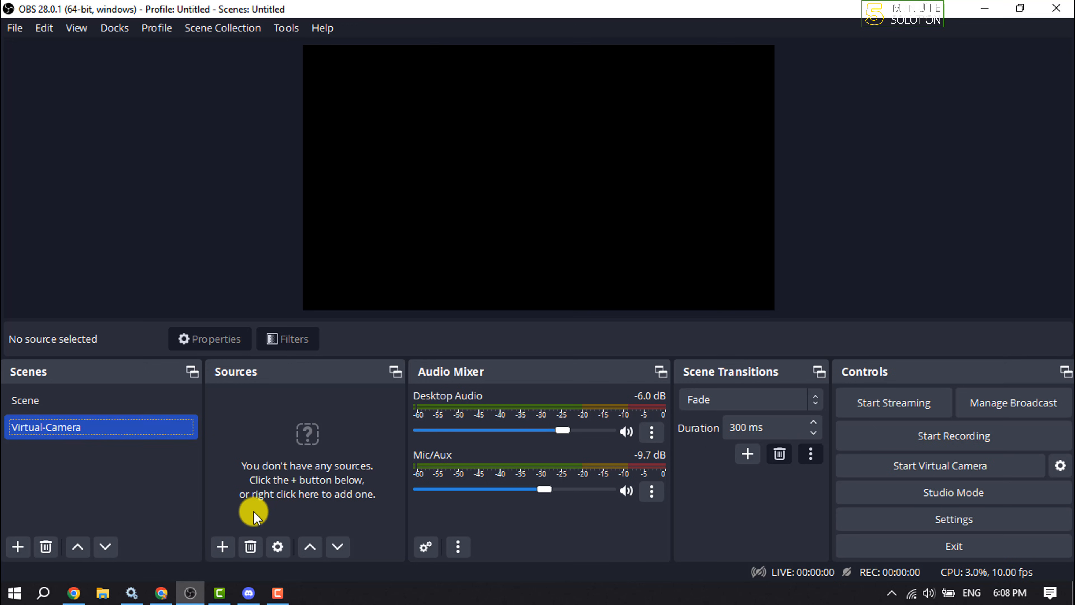
# - Add a Display Capture source of the primary monitor with default settings
pyautogui.click(222, 546)
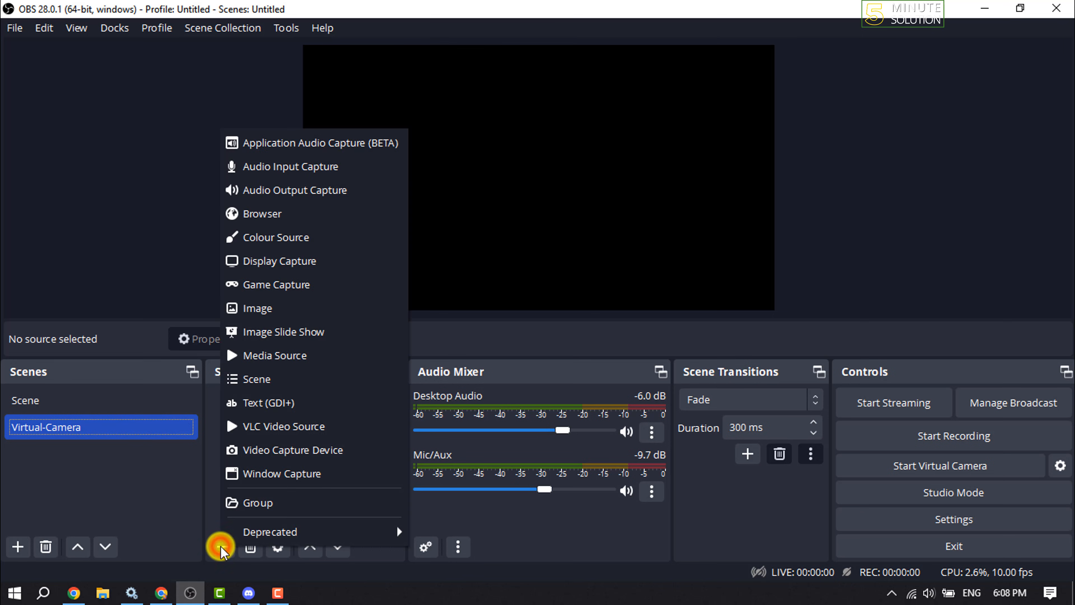
pyautogui.moveTo(278, 261)
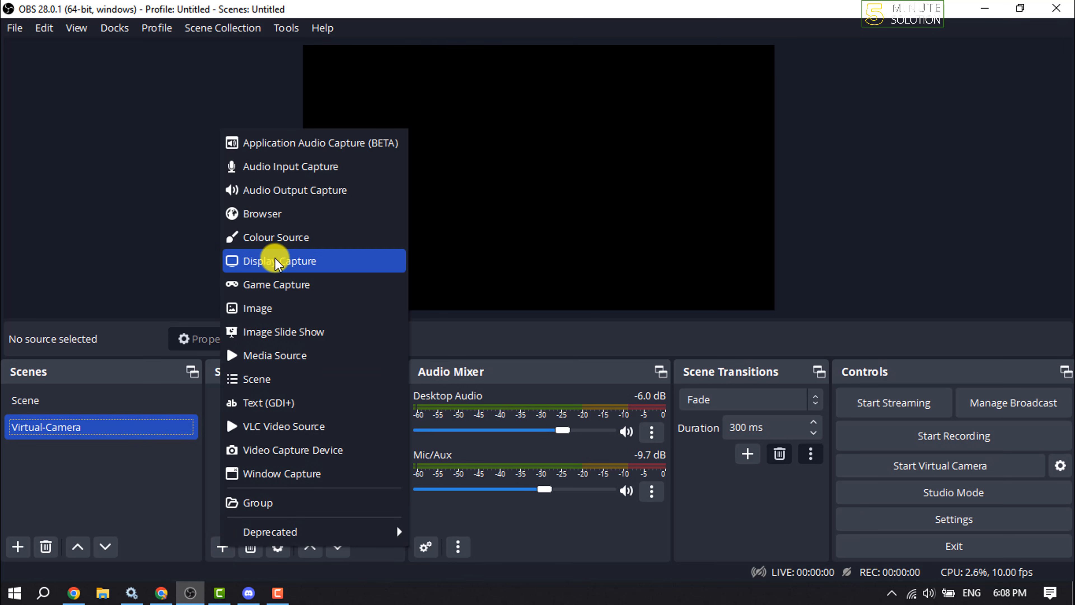
pyautogui.click(278, 260)
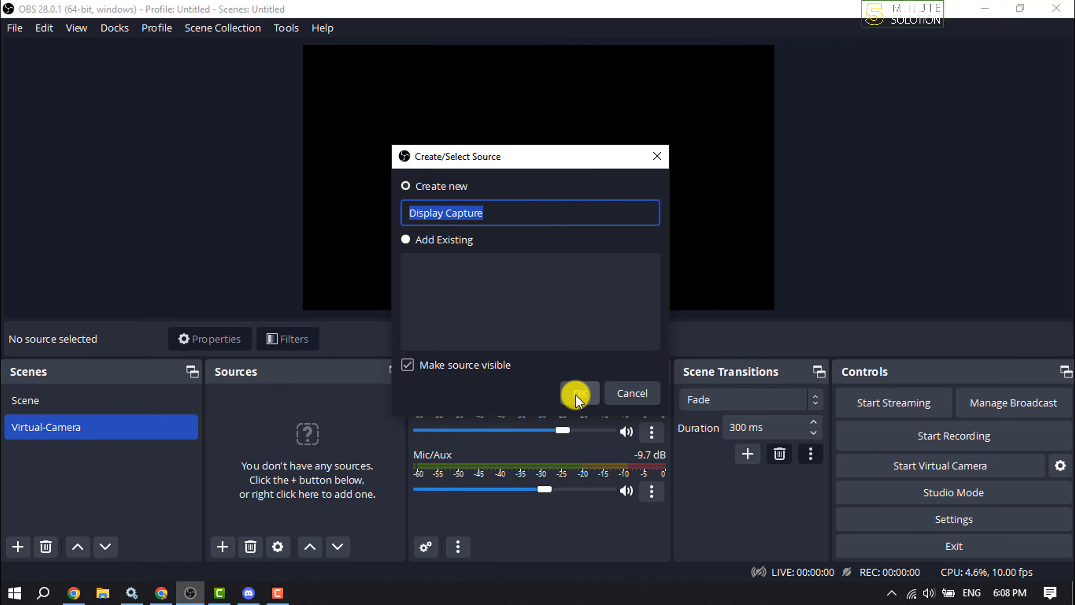
pyautogui.click(578, 393)
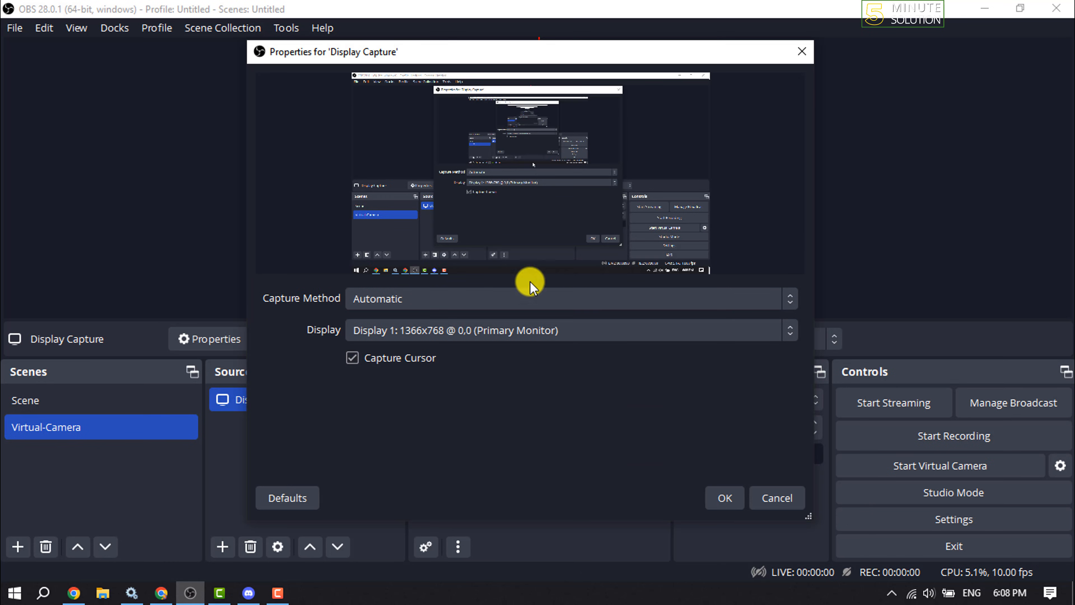
pyautogui.moveTo(531, 363)
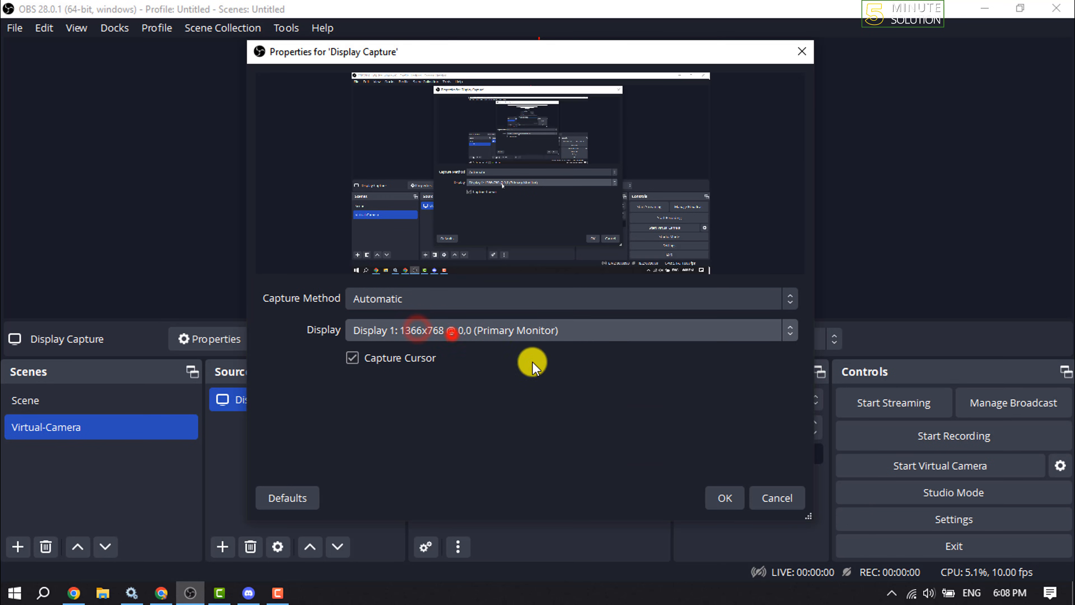
pyautogui.click(723, 498)
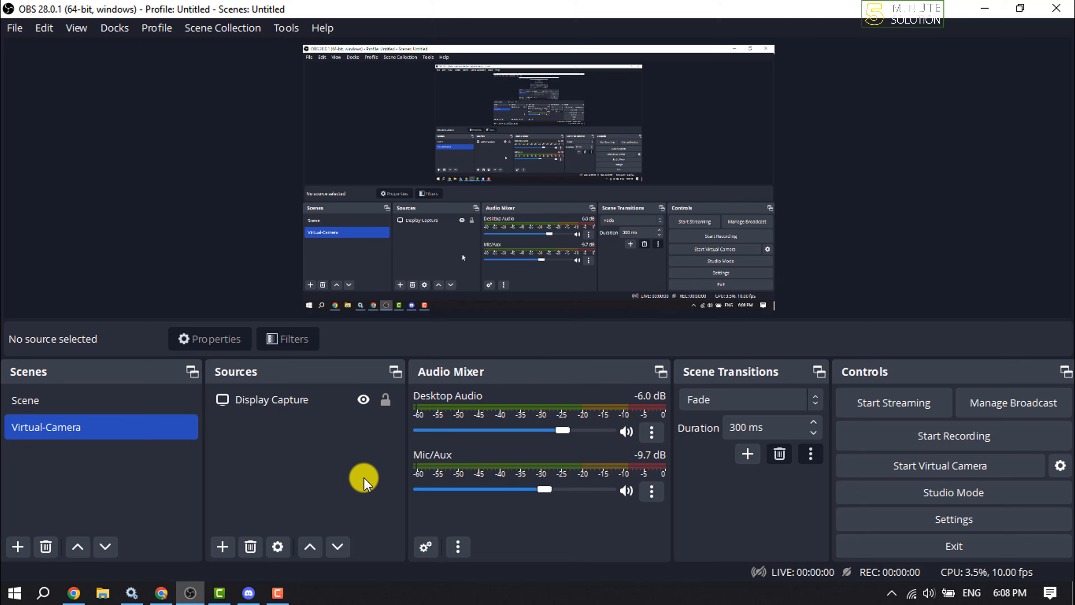
pyautogui.moveTo(357, 476)
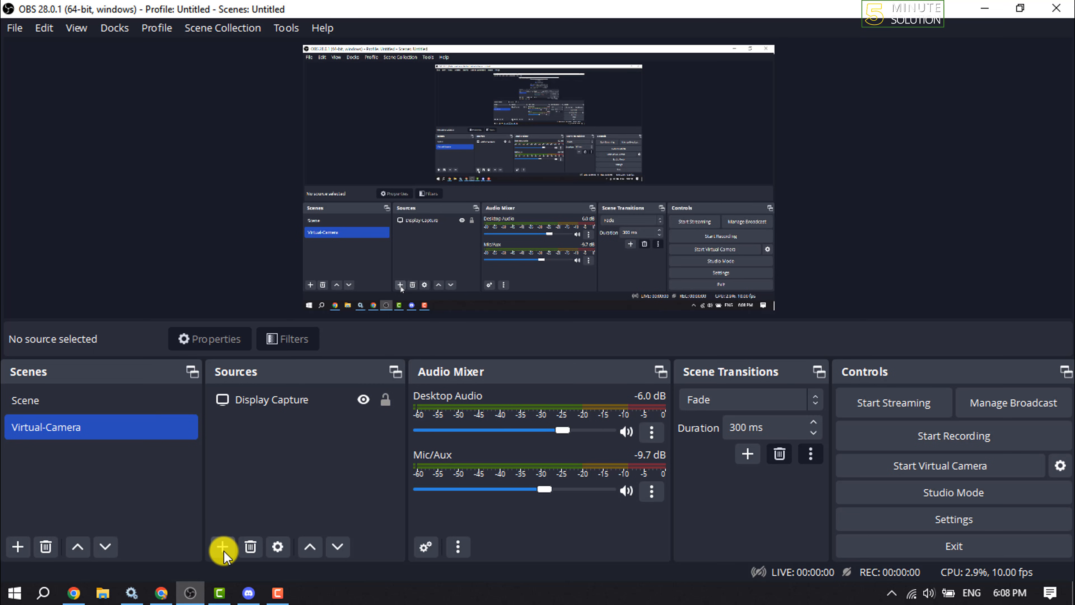
# - Add a Video Capture Device source using the HD Webcam as its device
pyautogui.click(222, 547)
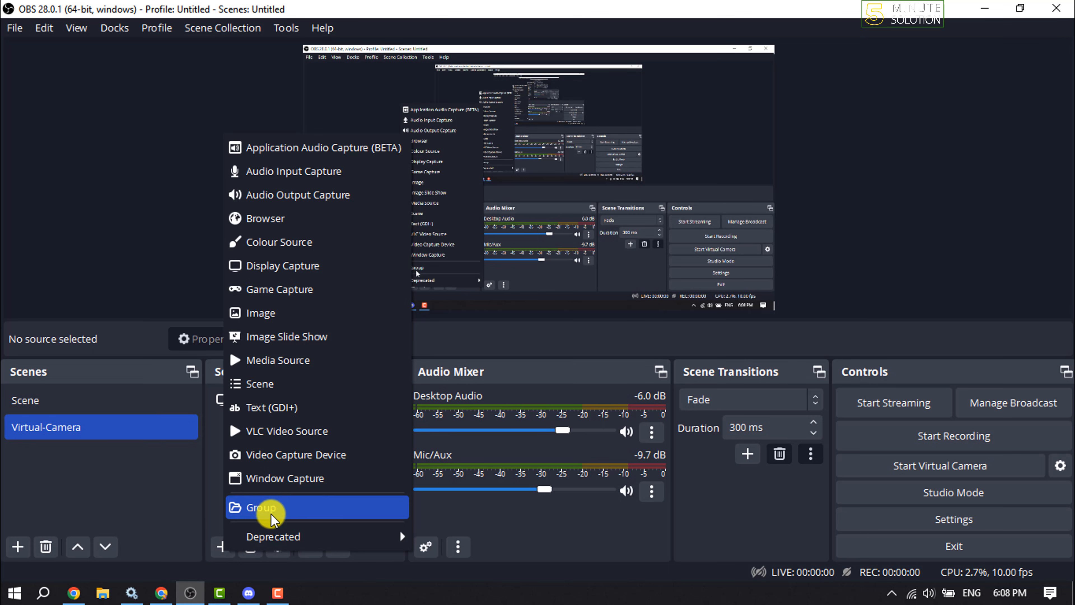
pyautogui.moveTo(323, 454)
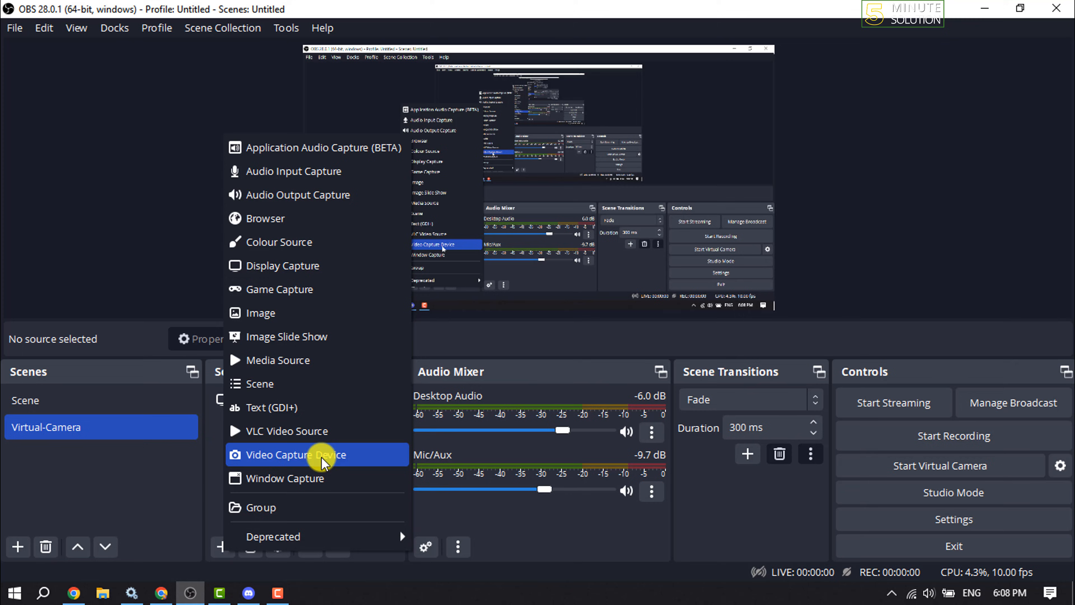
pyautogui.click(317, 454)
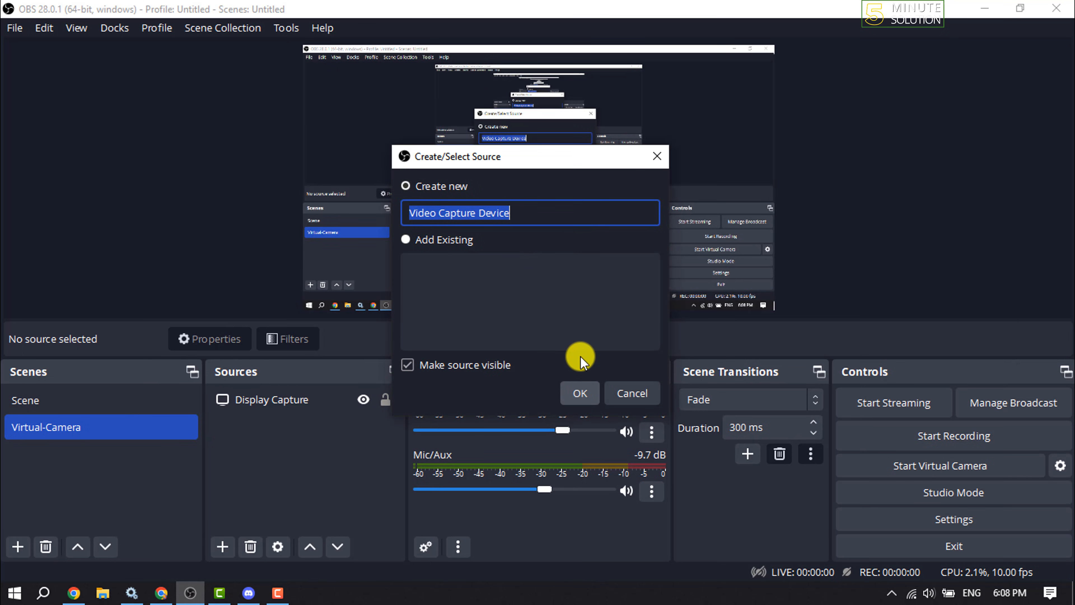
pyautogui.click(577, 393)
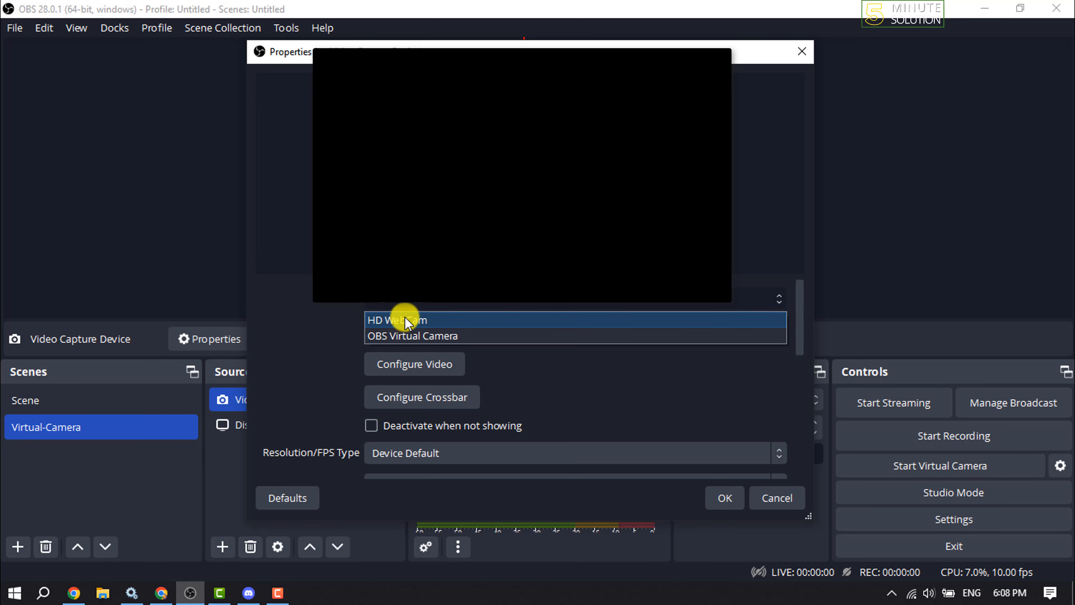
pyautogui.click(396, 320)
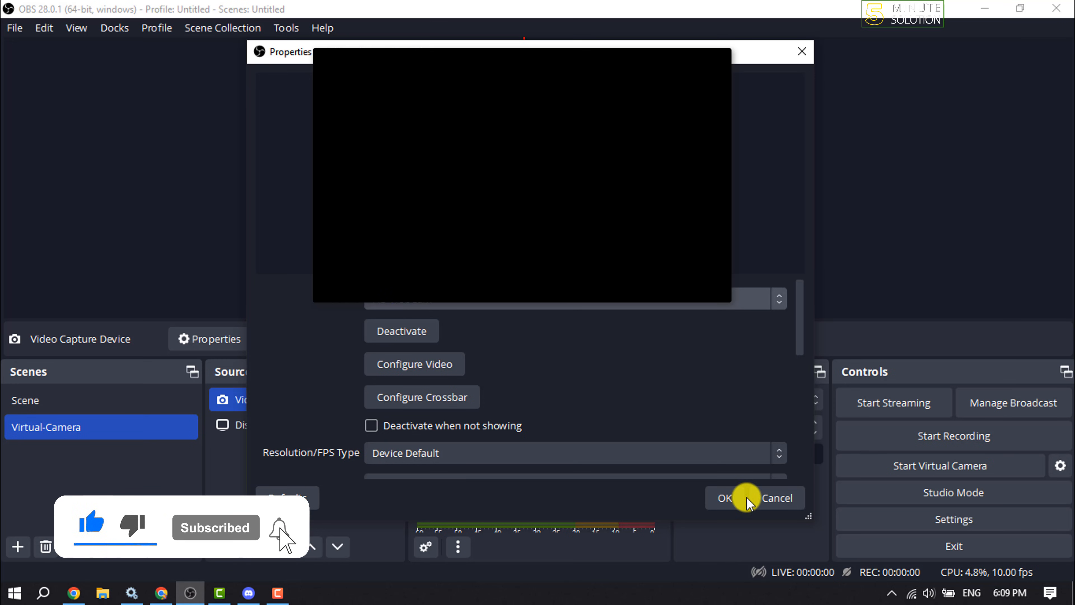
pyautogui.click(719, 497)
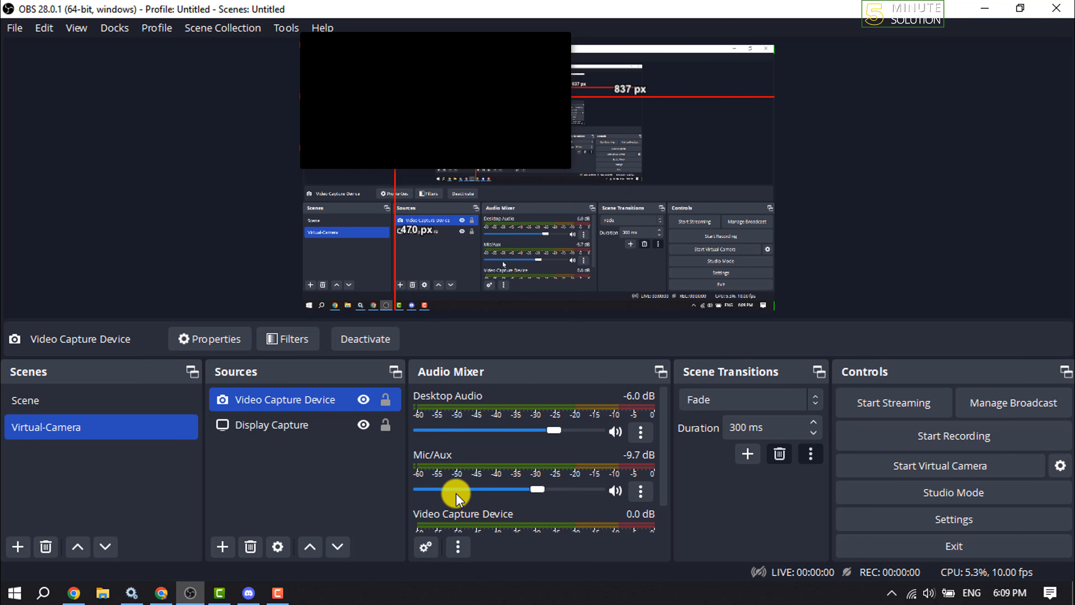
pyautogui.moveTo(854, 487)
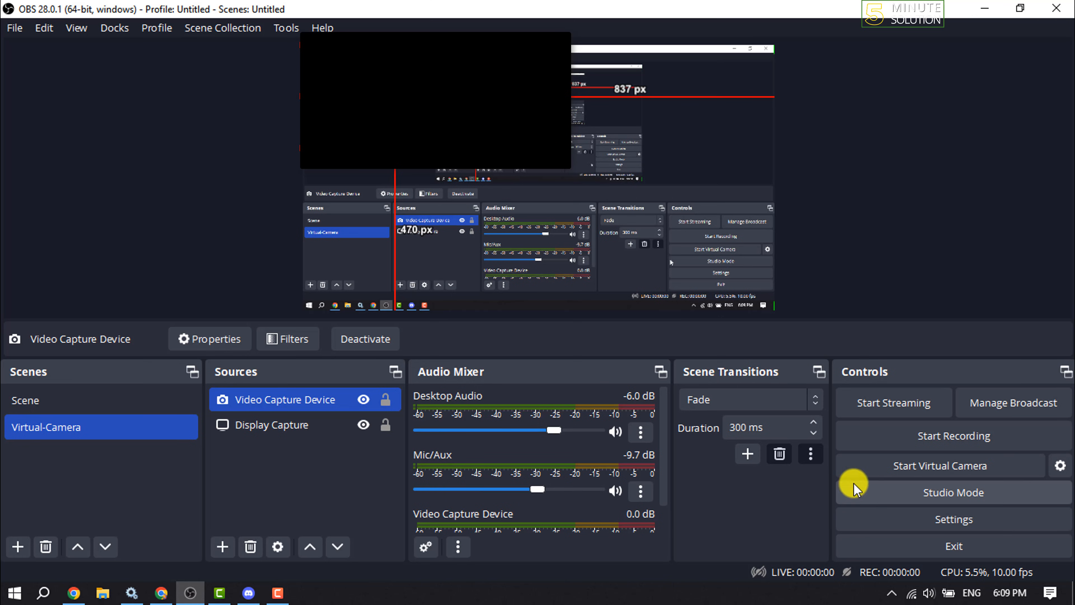
pyautogui.moveTo(953, 472)
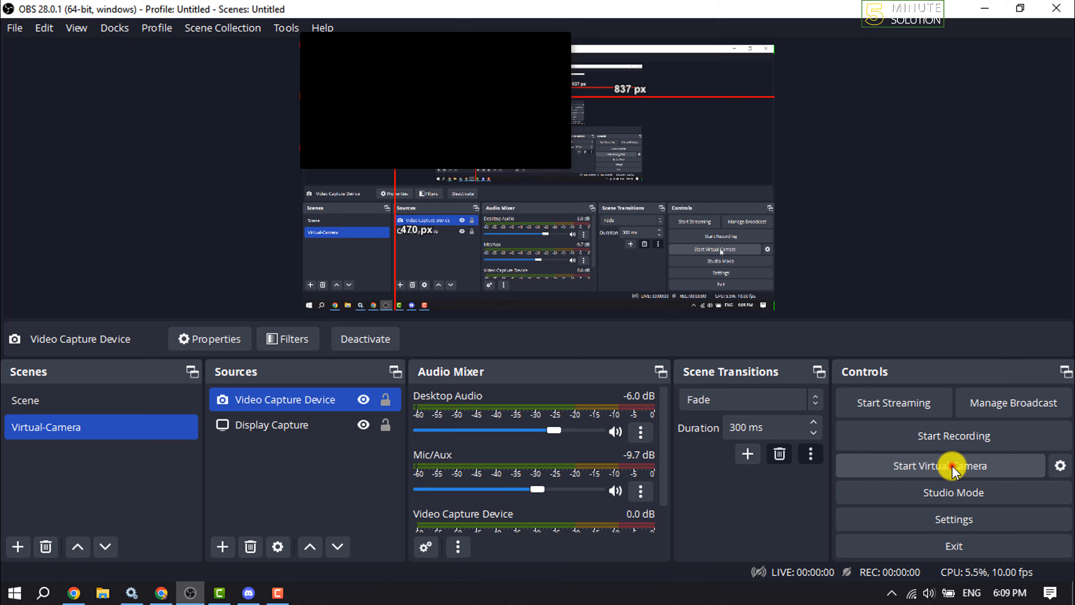
# - Start the virtual camera from the Controls dock
pyautogui.click(941, 466)
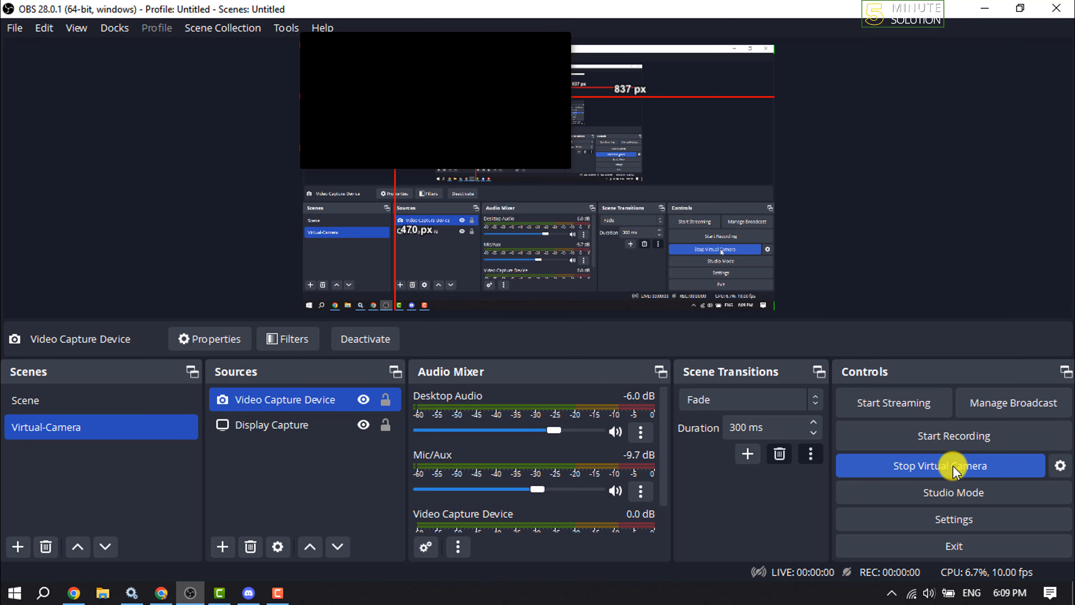
pyautogui.moveTo(946, 489)
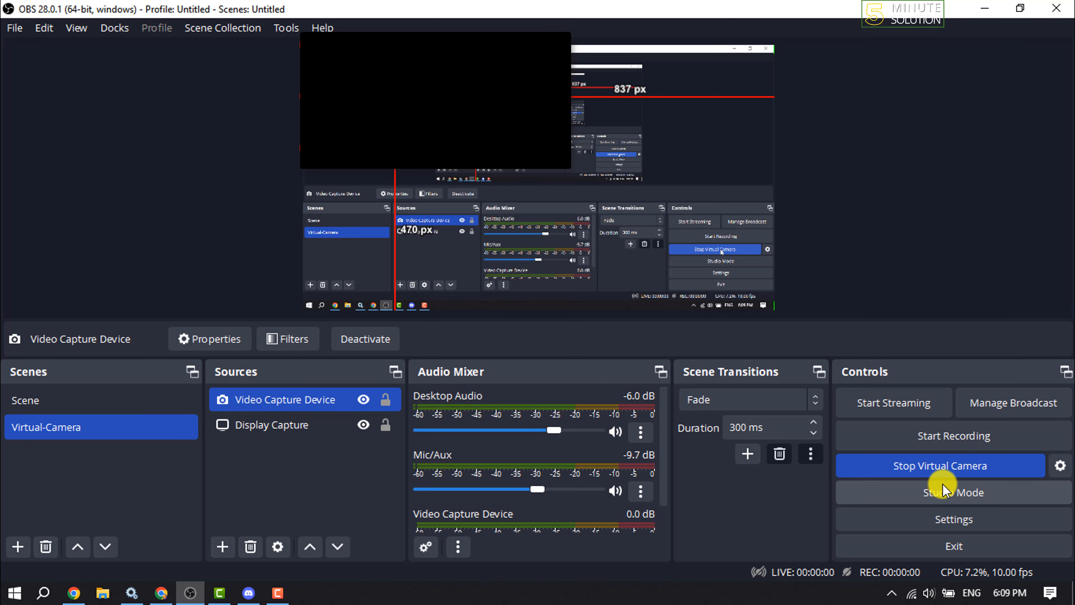
pyautogui.moveTo(770, 510)
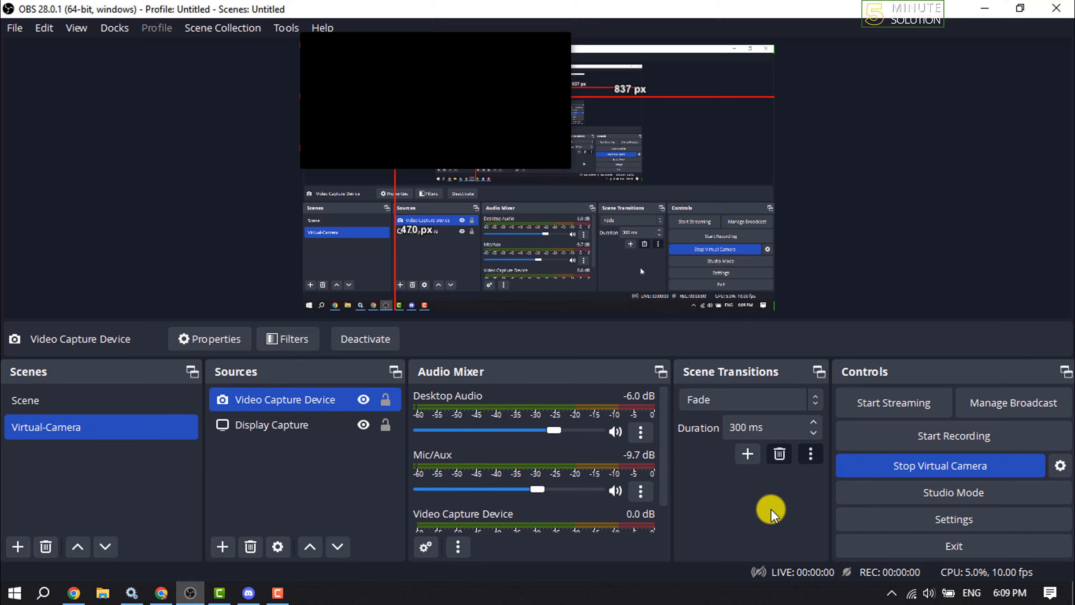
# - Switch to Discord and join the General voice channel on the Tutorial-River server
pyautogui.click(248, 593)
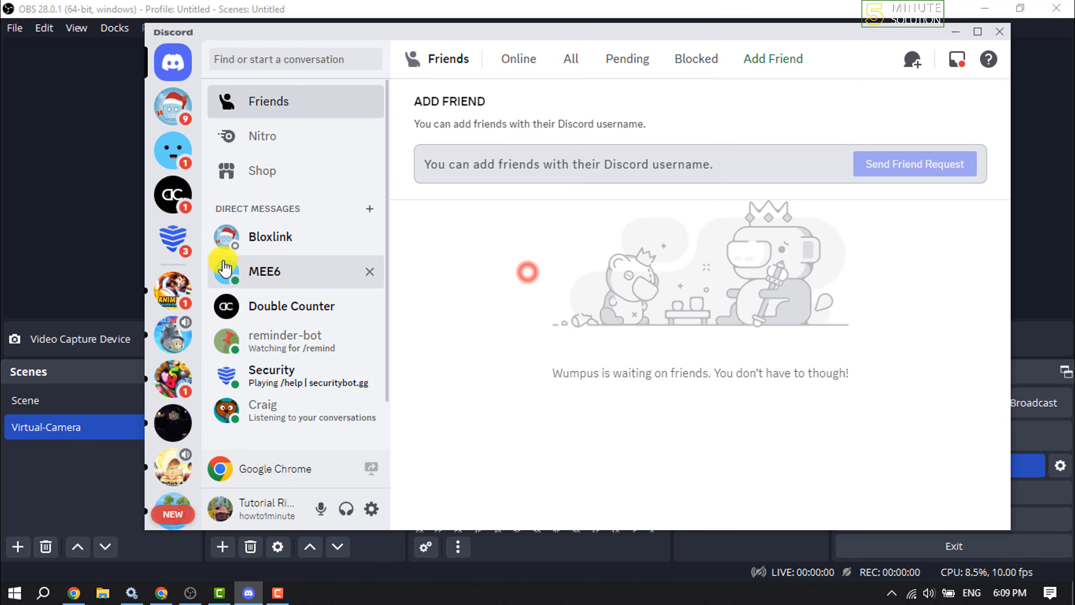
pyautogui.scroll(-3)
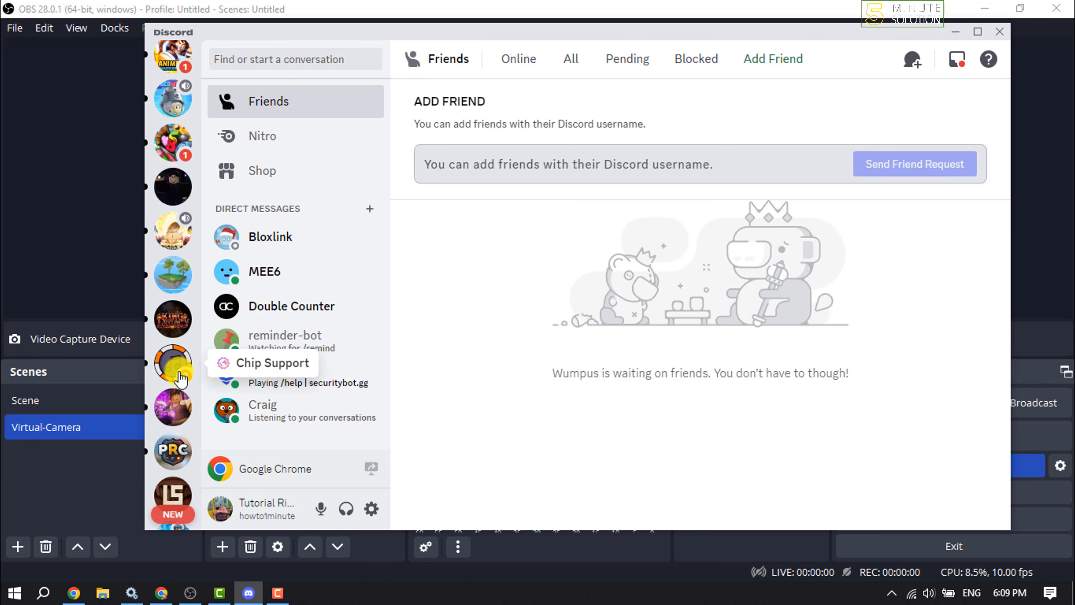
pyautogui.scroll(3)
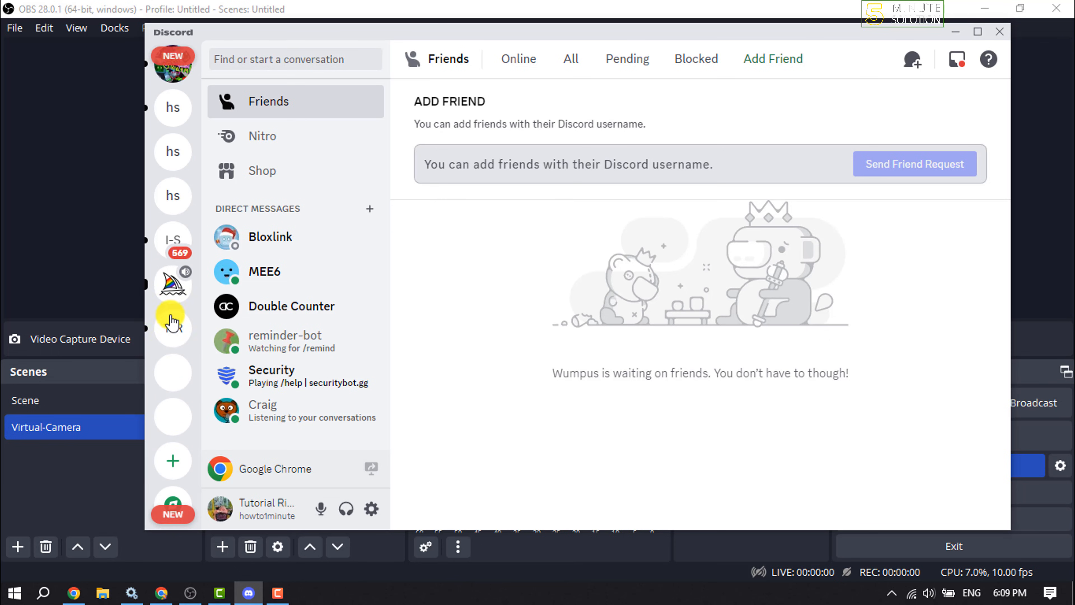
pyautogui.moveTo(173, 327)
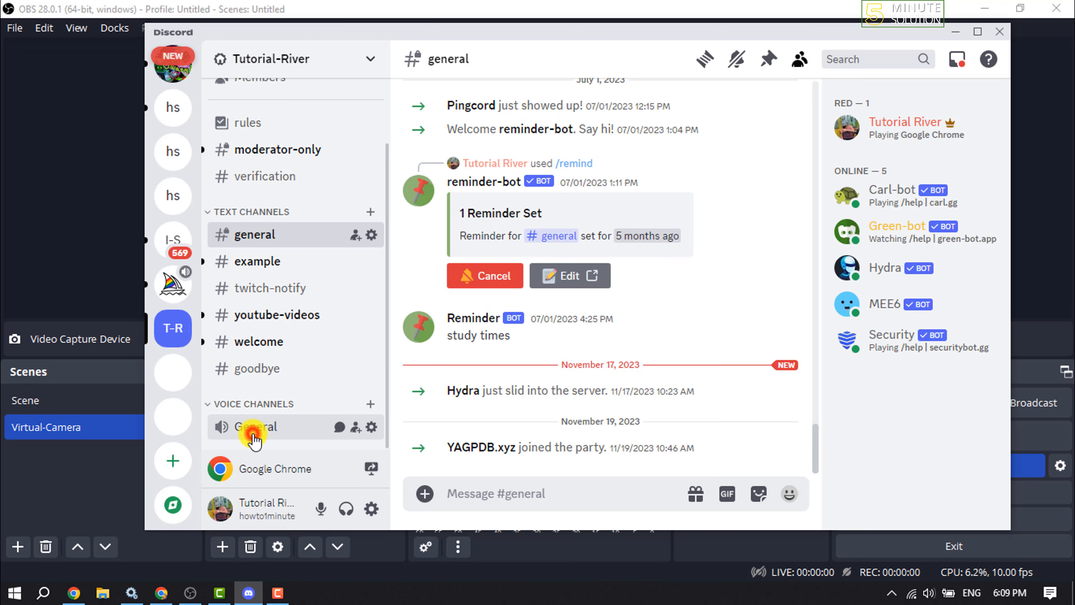
pyautogui.click(254, 427)
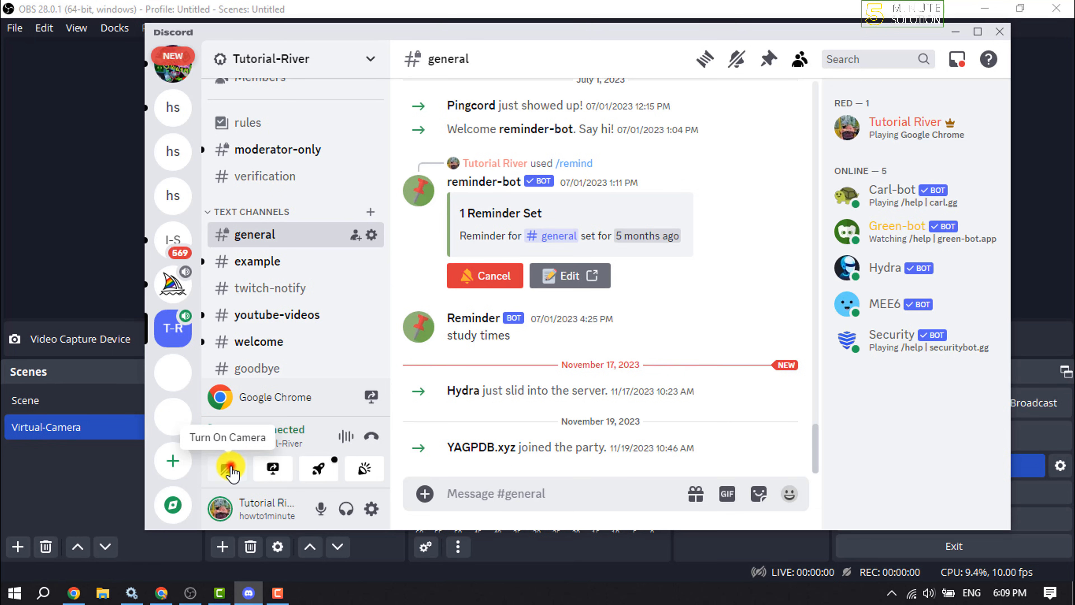
# - Turn on the call camera with OBS Virtual Camera selected as the video device
pyautogui.click(231, 469)
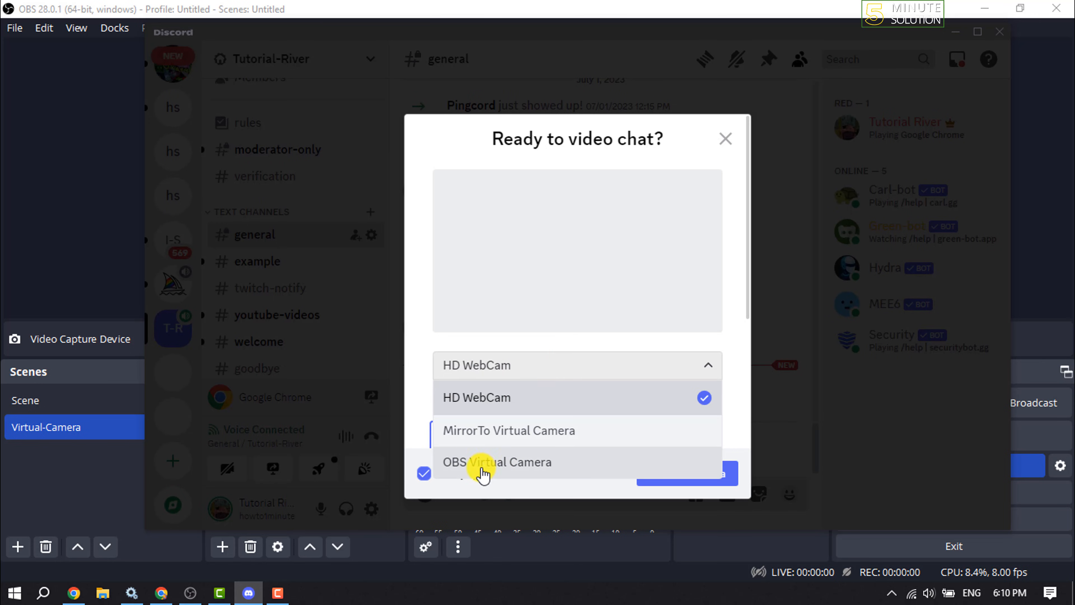
pyautogui.click(498, 461)
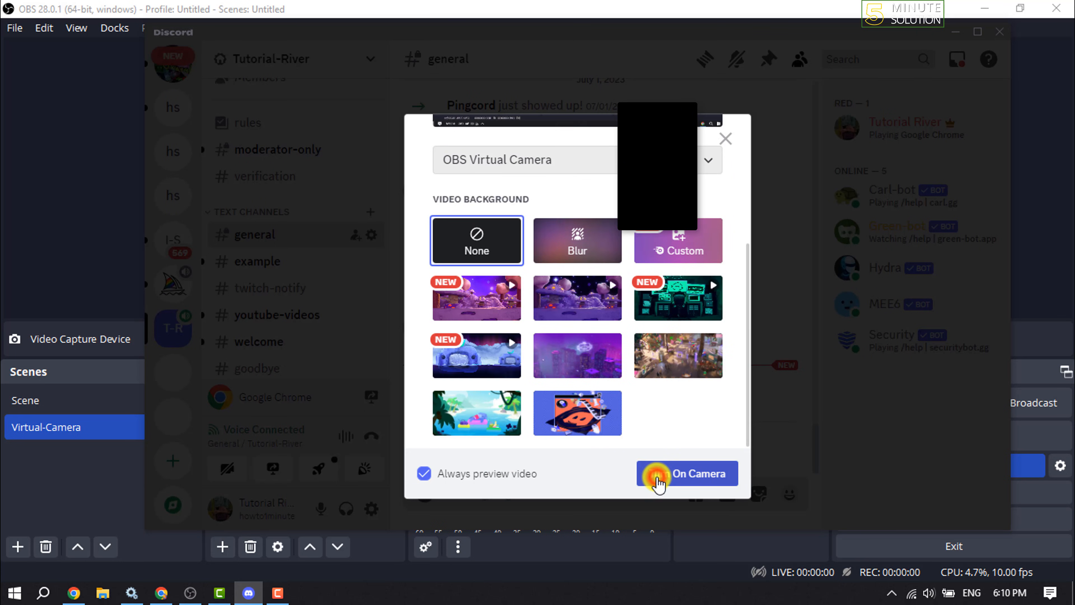
pyautogui.click(687, 473)
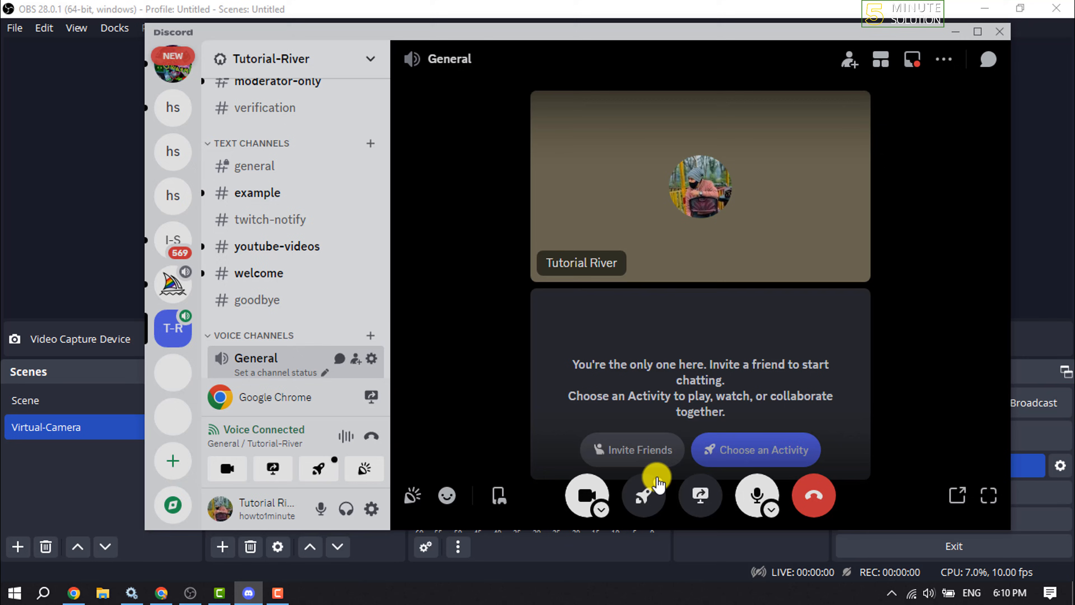
# - View the call tile now showing the live OBS Virtual Camera screen-capture feed
pyautogui.click(586, 495)
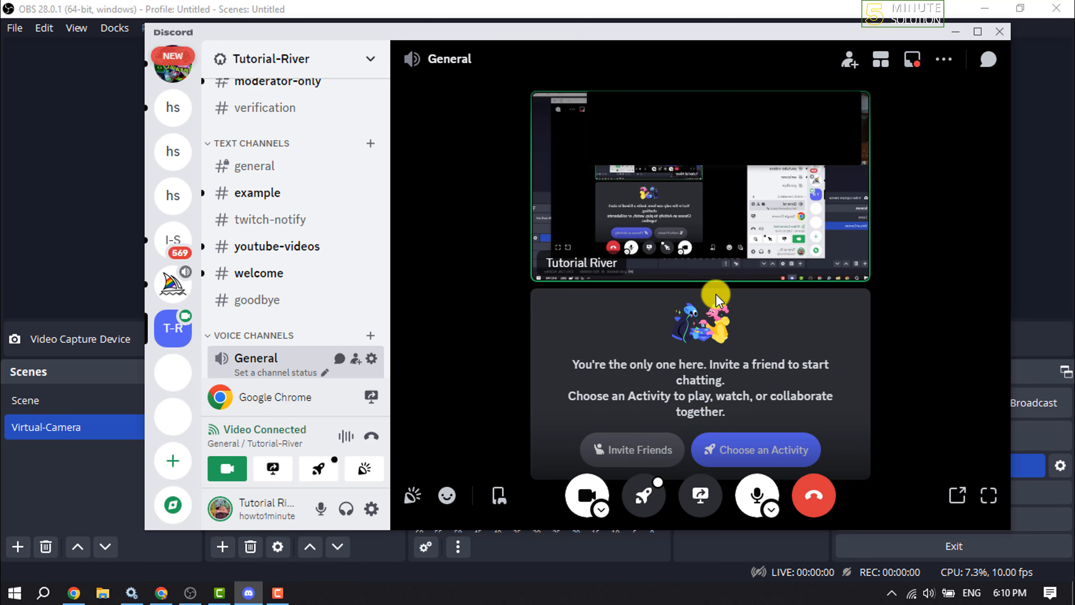
pyautogui.moveTo(751, 273)
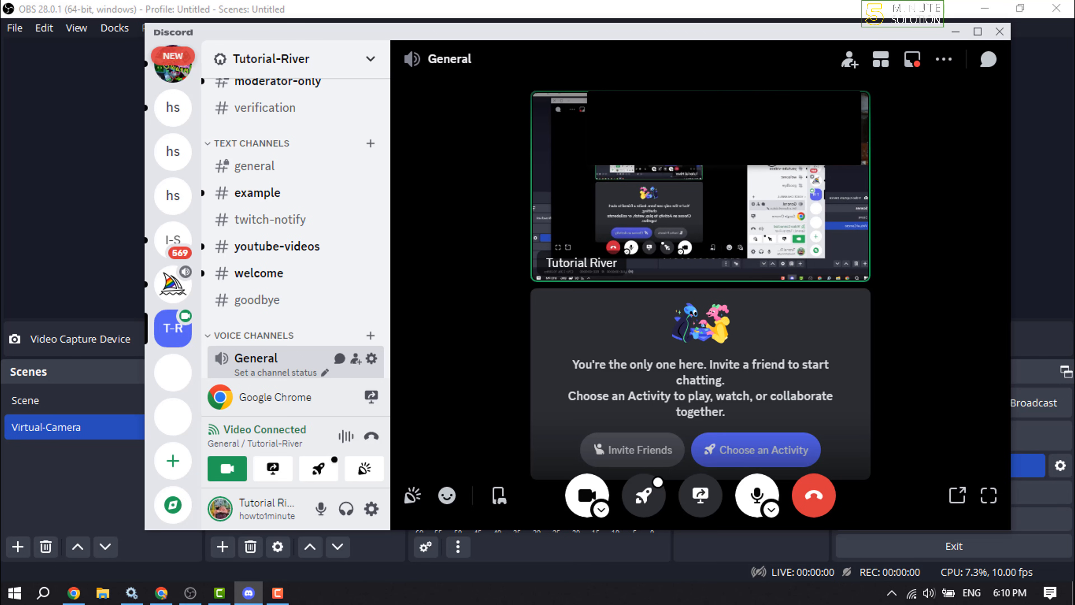
pyautogui.moveTo(773, 170)
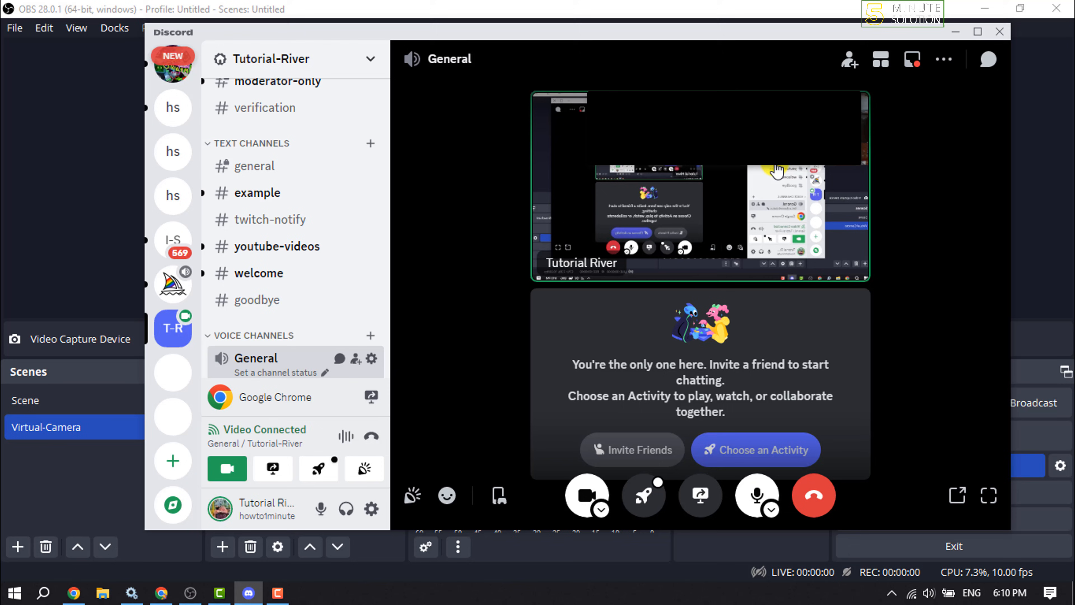